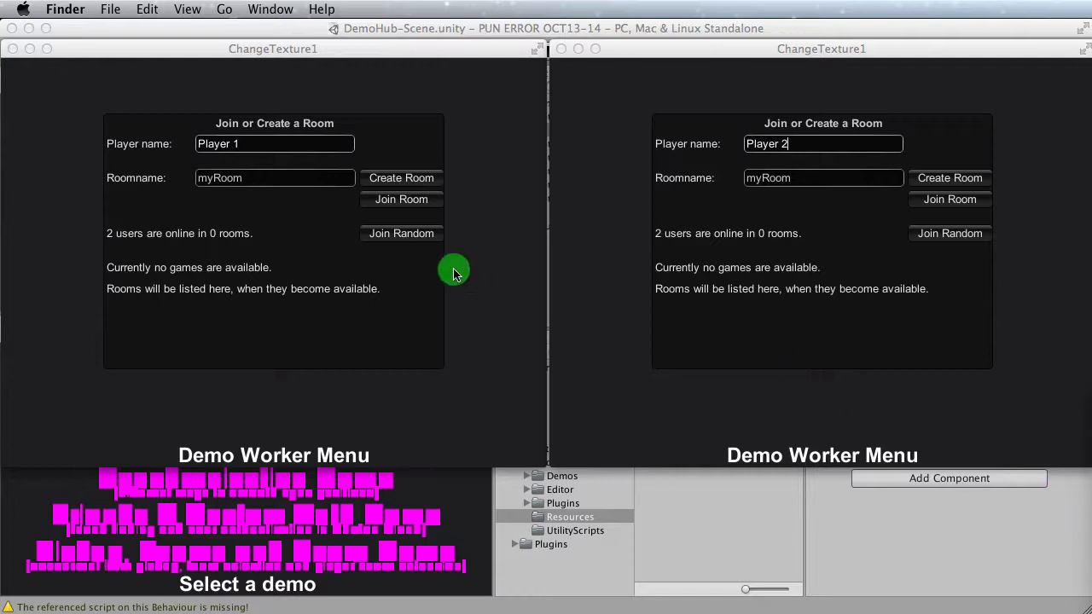
pyautogui.moveTo(461, 280)
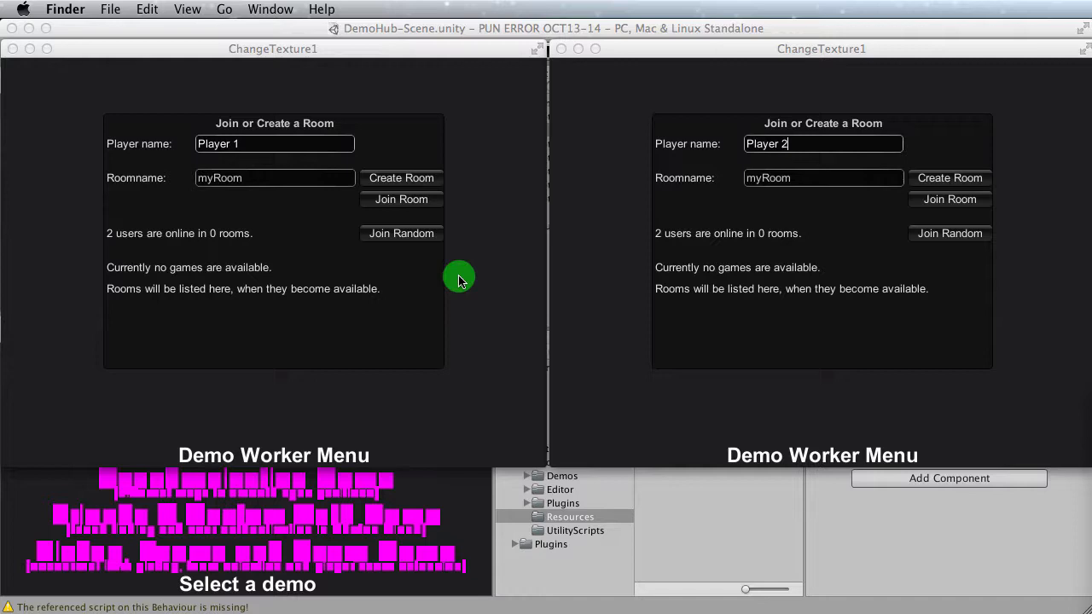
pyautogui.moveTo(471, 276)
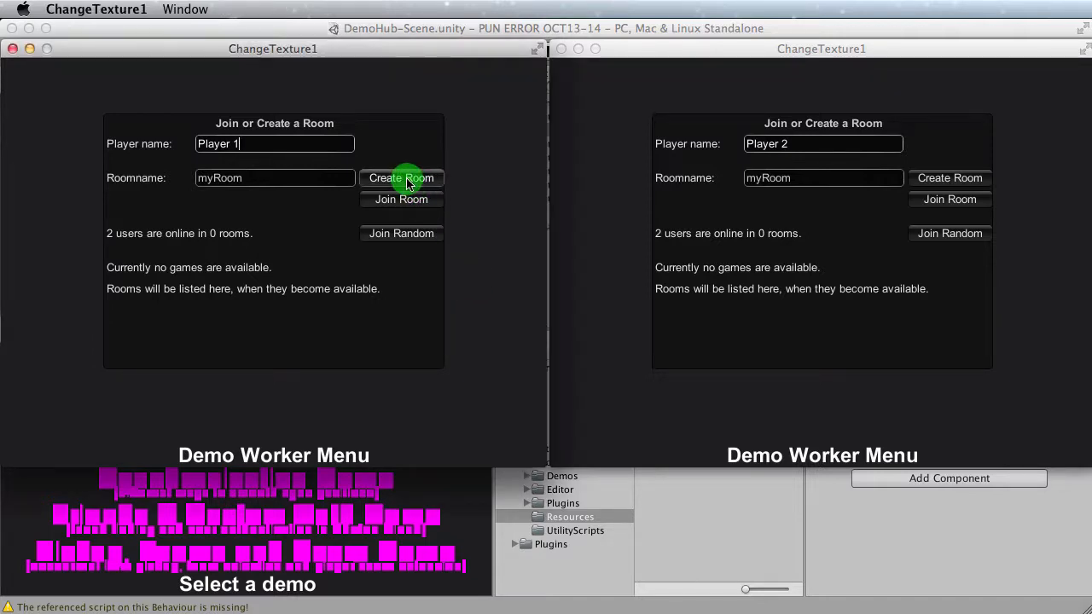
# - Create myRoom as Player 1 in the left window, then join it as Player 2 in the right
pyautogui.click(401, 177)
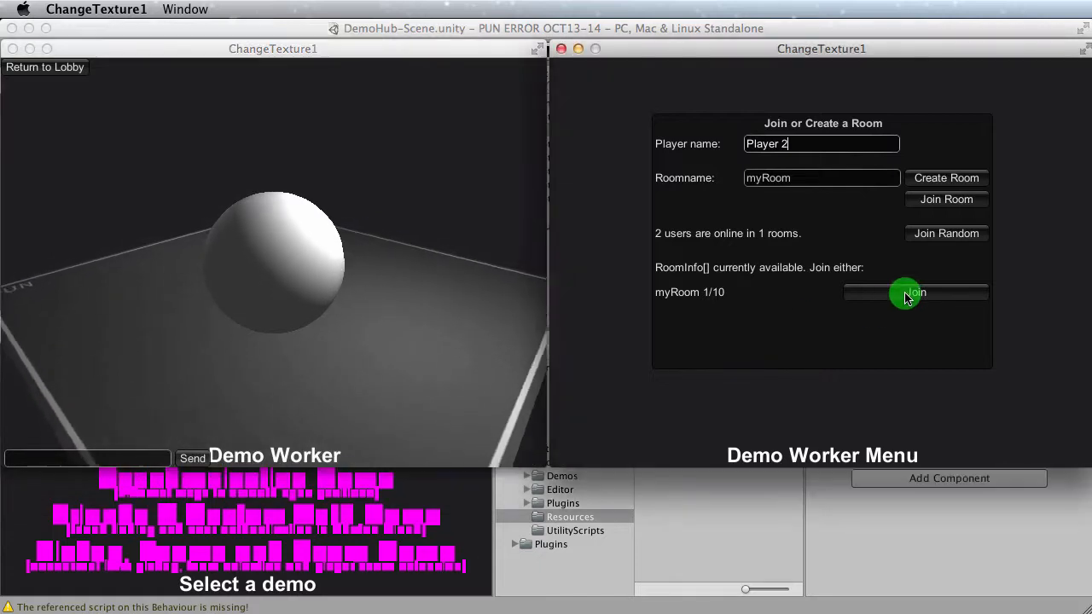
pyautogui.click(906, 294)
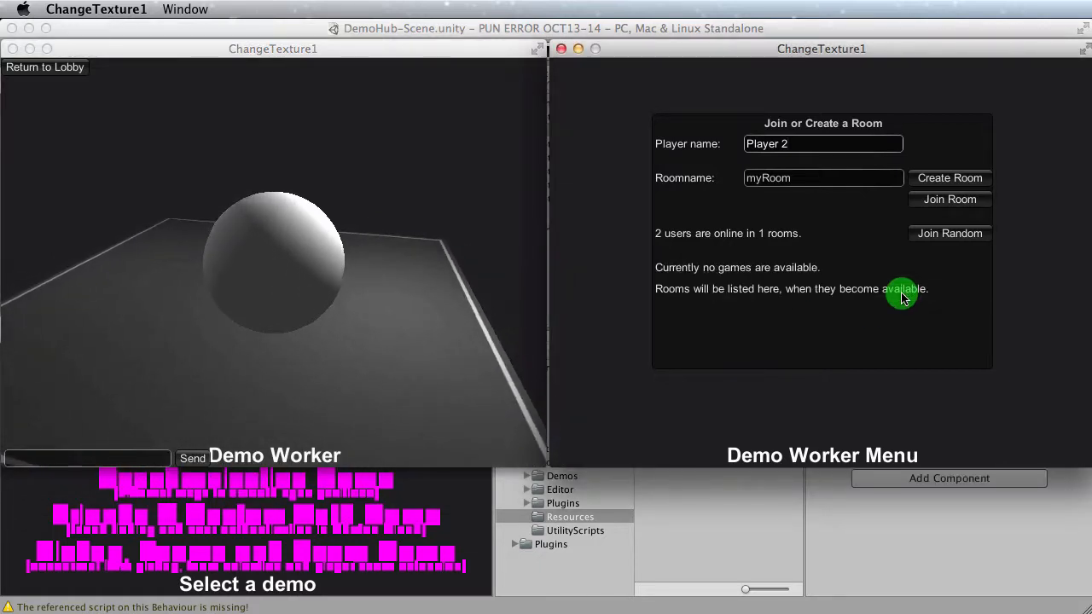
pyautogui.click(948, 198)
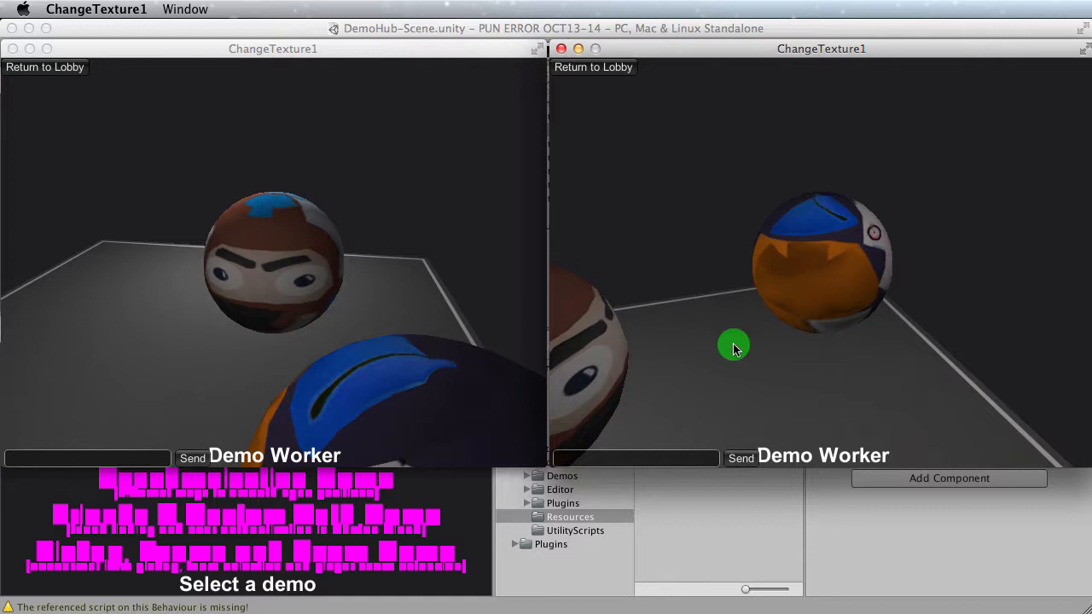
pyautogui.moveTo(869, 414)
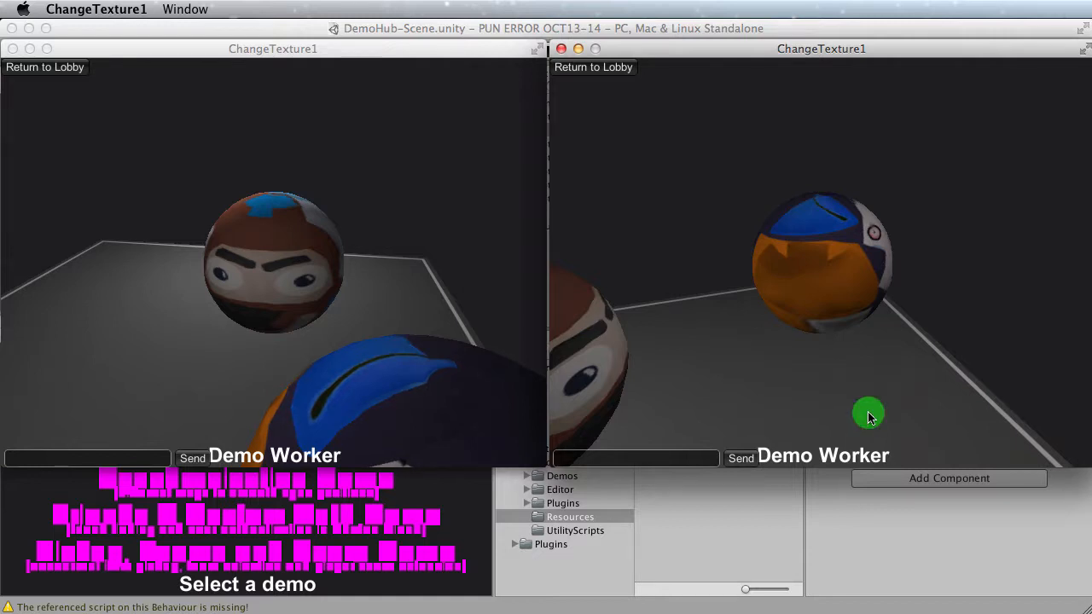
pyautogui.moveTo(998, 557)
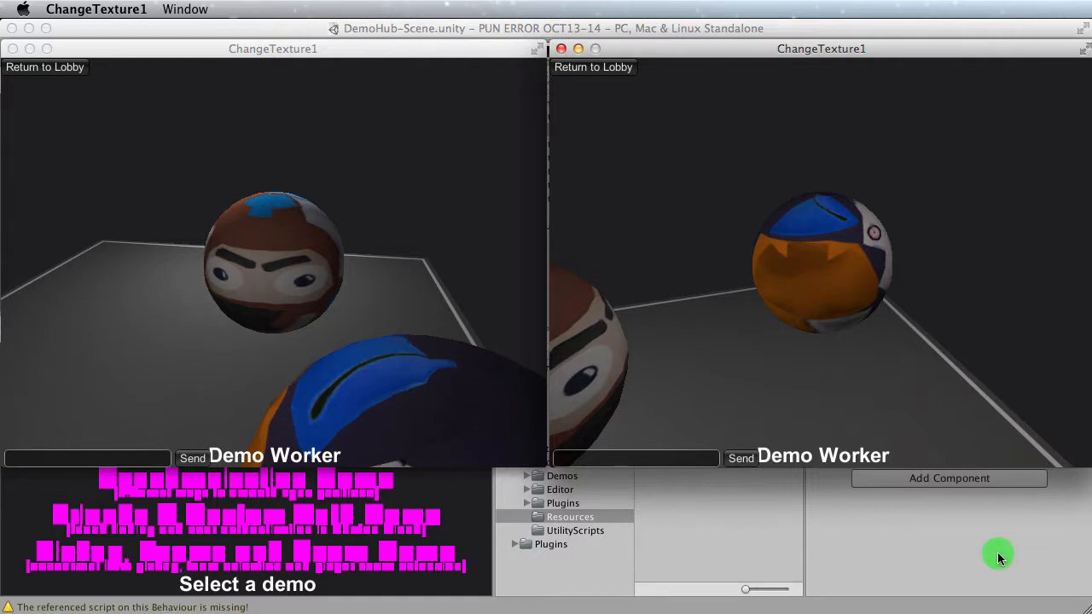